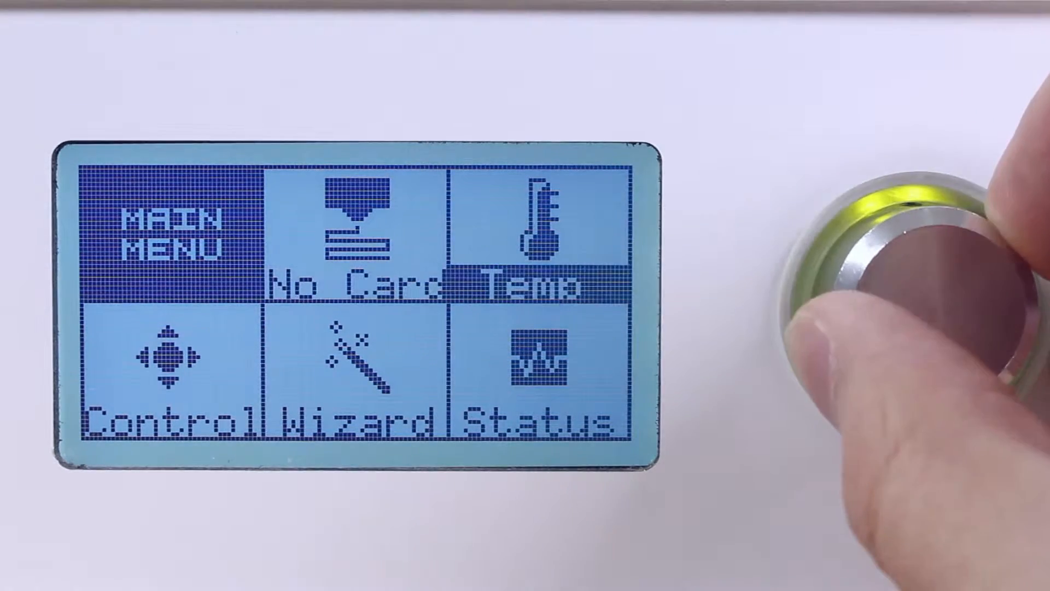
- Start the Change Filament wizard on the Ditto Pro LCD and advance to step 3/4
{"action": "left_click", "coordinate": [870, 281]}
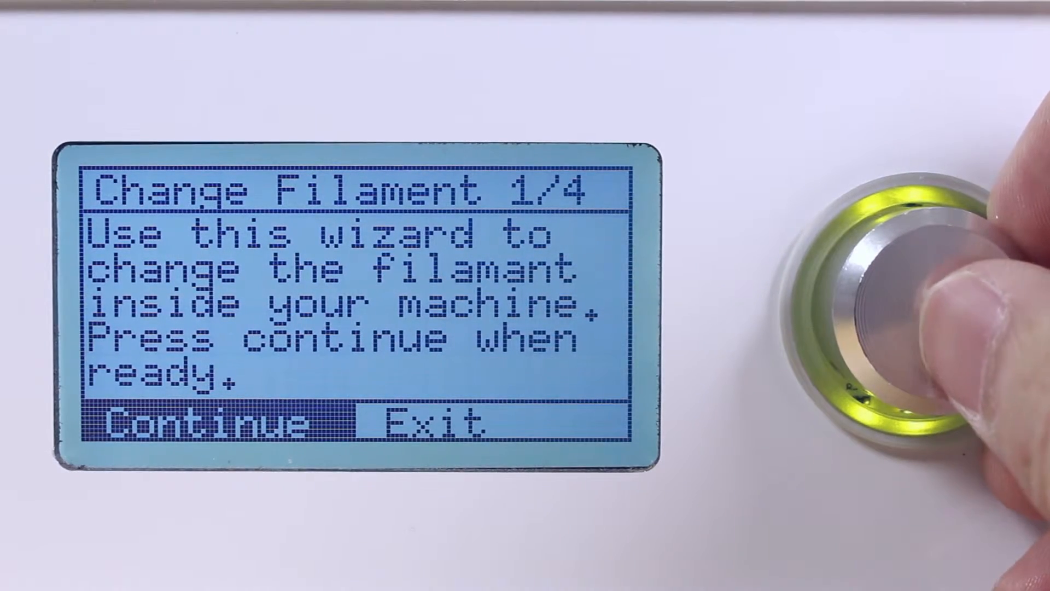
{"action": "left_click", "coordinate": [918, 294]}
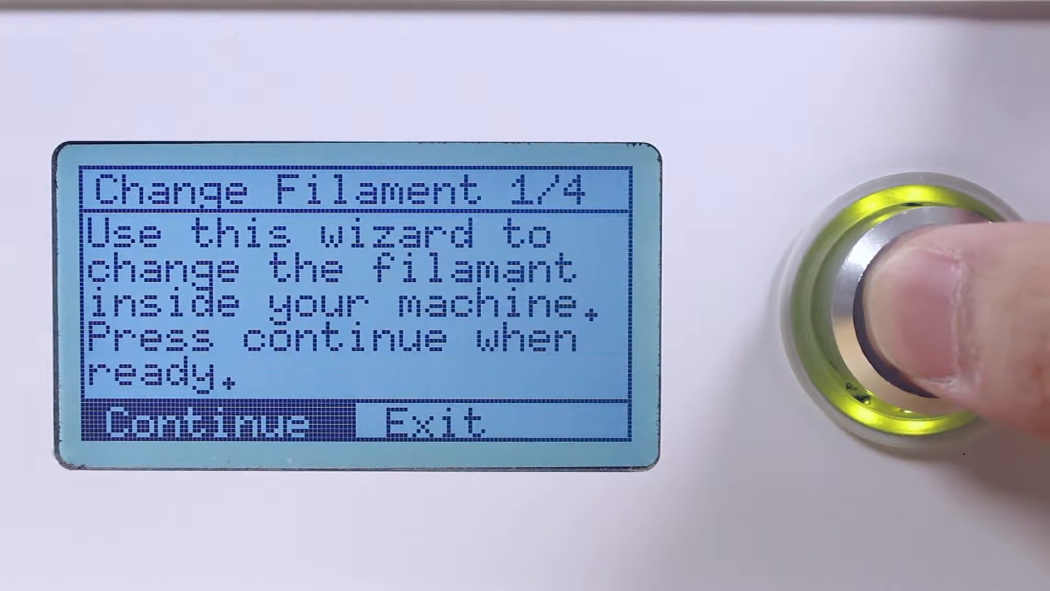
{"action": "left_click", "coordinate": [911, 295]}
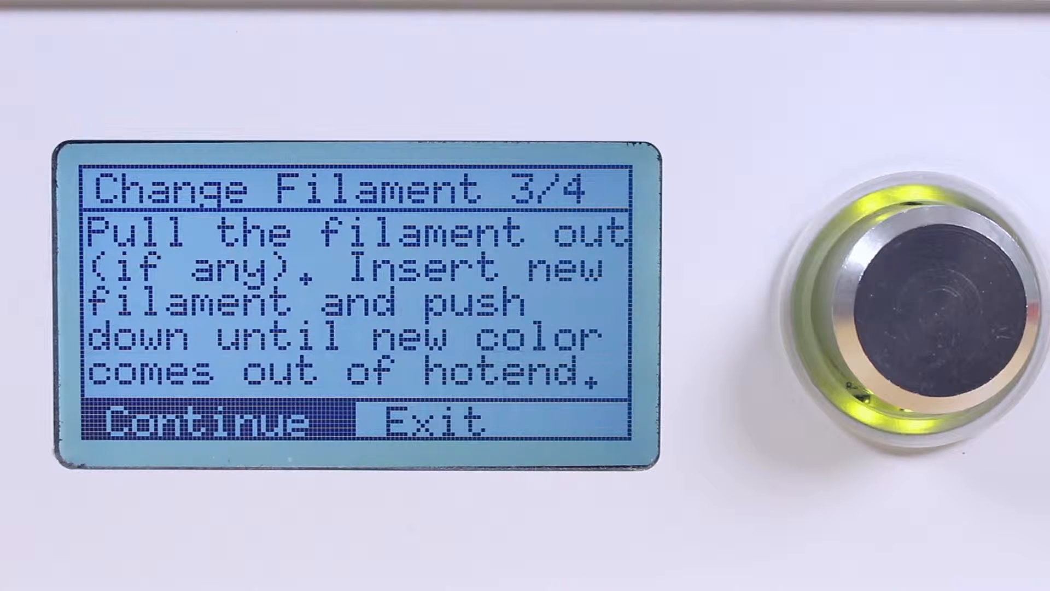
- Confirm the new filament is loaded and exit the Change Filament wizard
{"action": "left_click", "coordinate": [911, 298]}
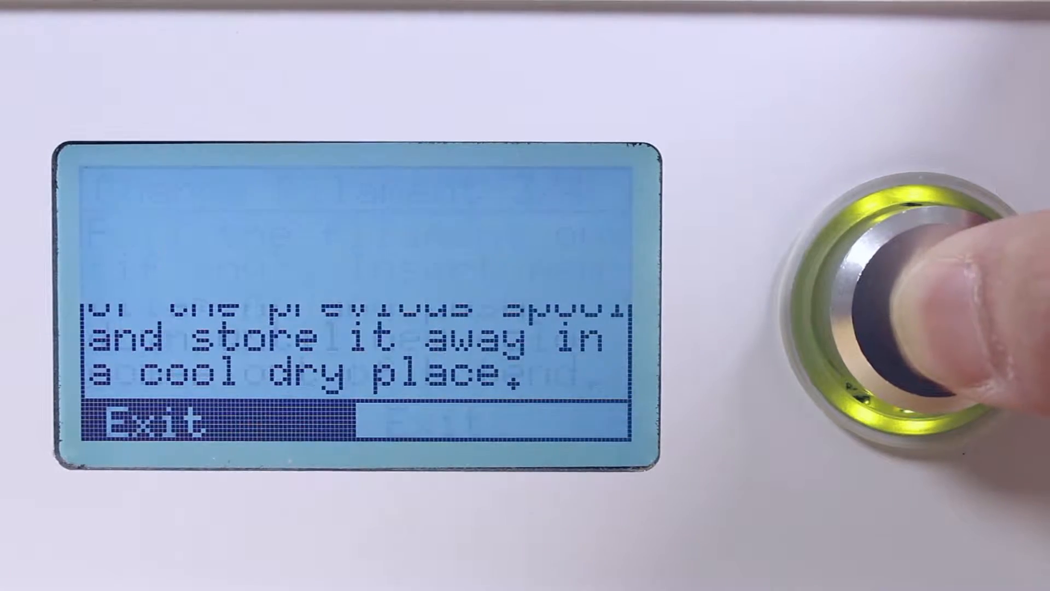
{"action": "left_click", "coordinate": [891, 302]}
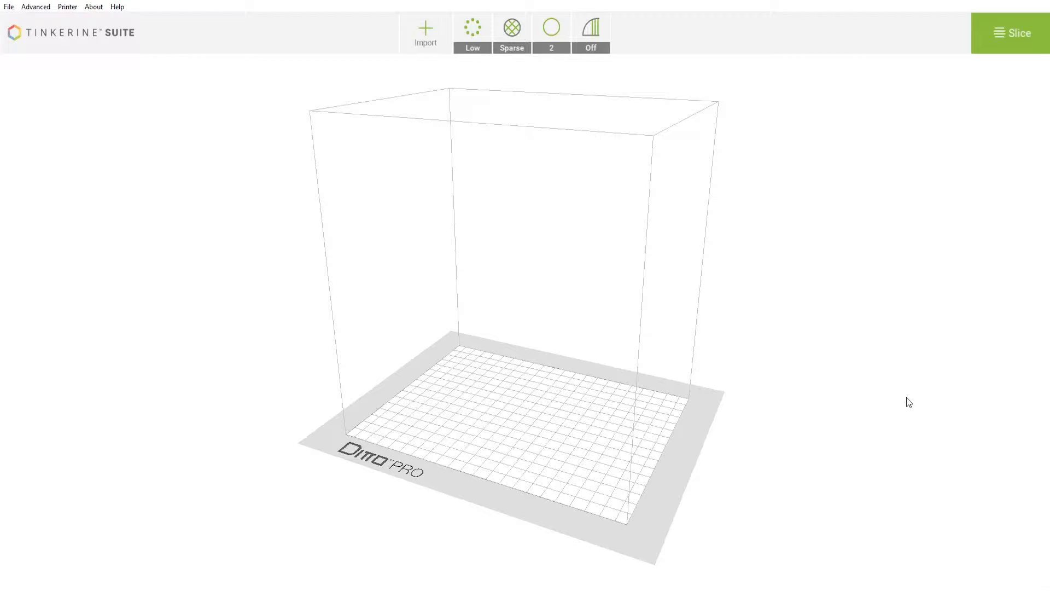
{"action": "mouse_move", "coordinate": [424, 33]}
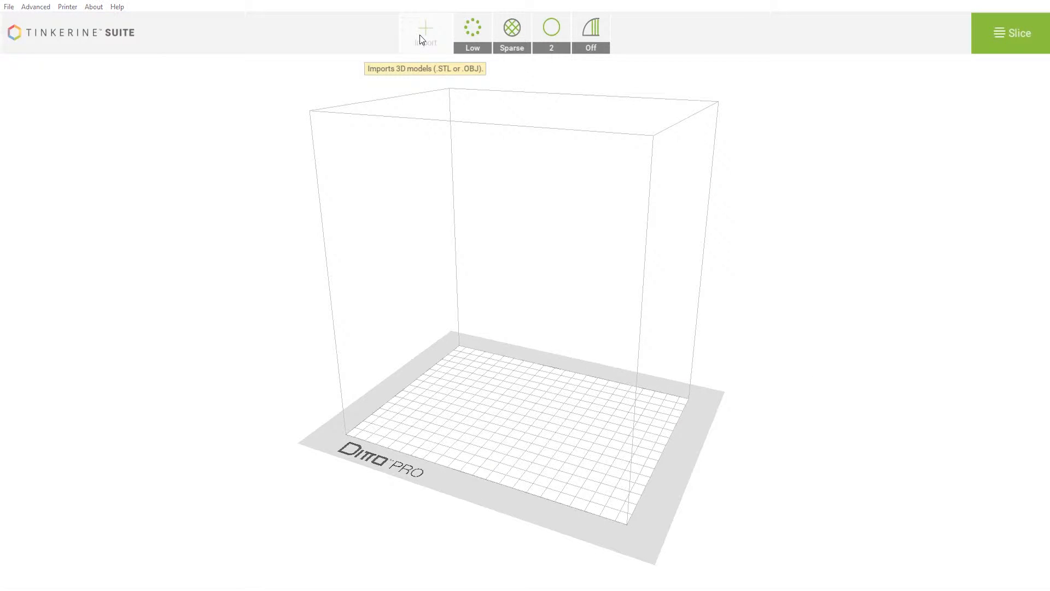
- Import t-keychain-raised.stl from the Desktop and slice it
{"action": "left_click", "coordinate": [424, 28]}
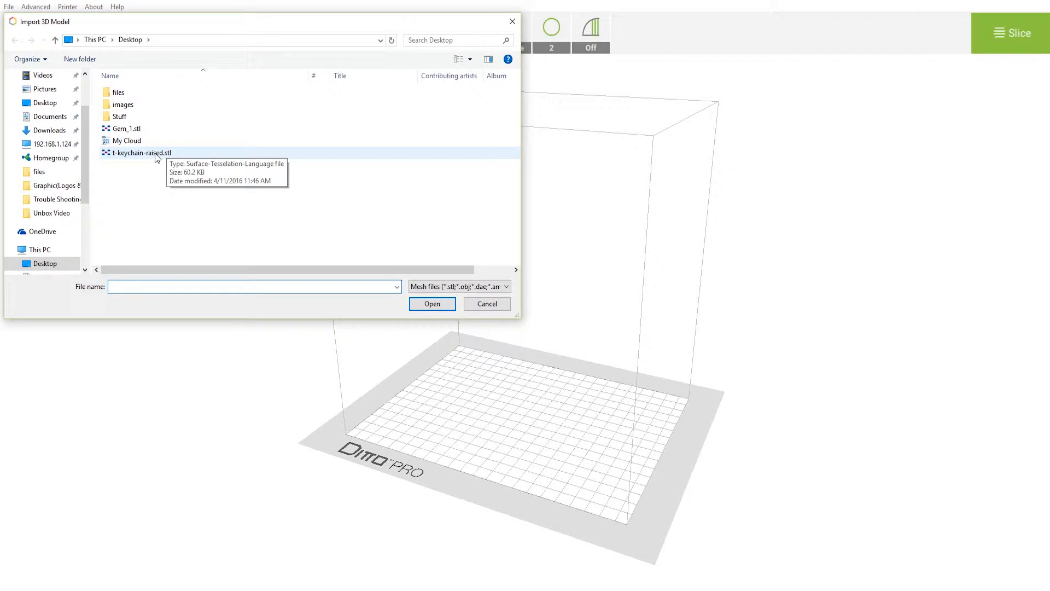
{"action": "left_click", "coordinate": [432, 304]}
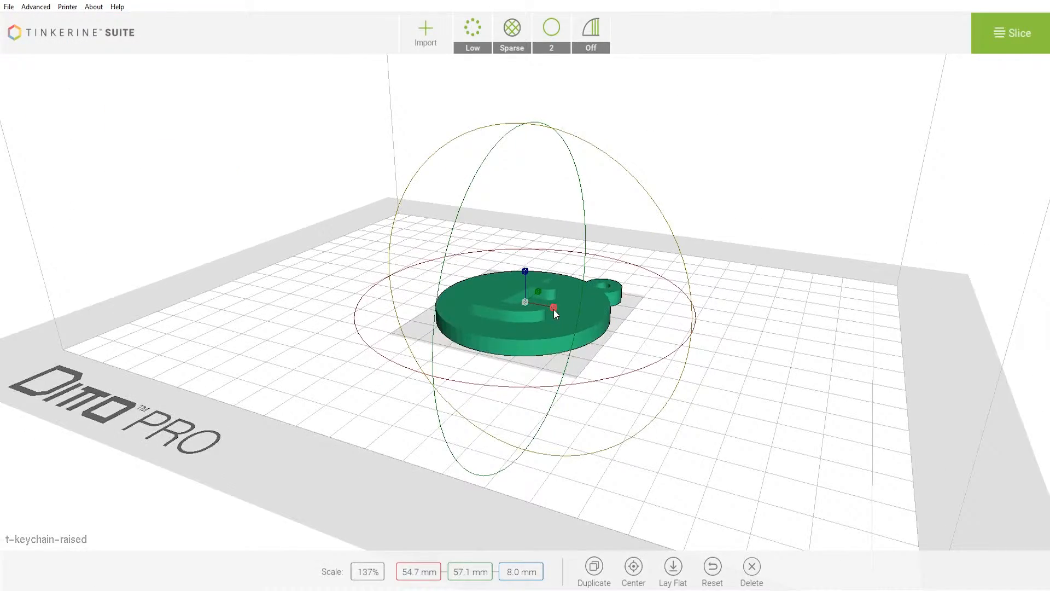
{"action": "left_click", "coordinate": [1011, 32]}
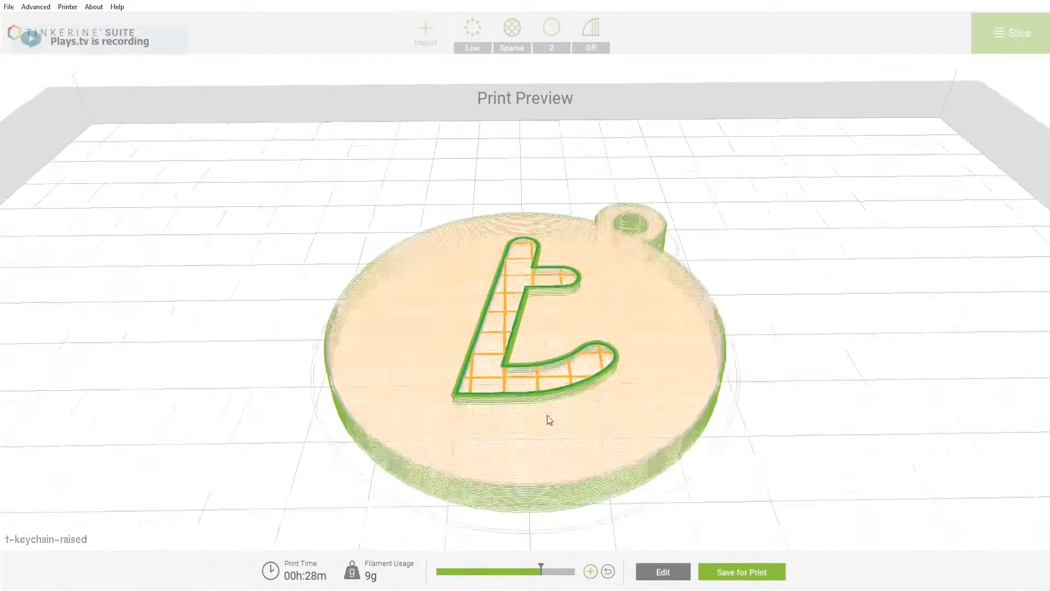
- Set a pause at the first raised-letter layer and save the sliced keychain to the computer
{"action": "left_click_drag", "start_coordinate": [542, 571], "coordinate": [539, 571]}
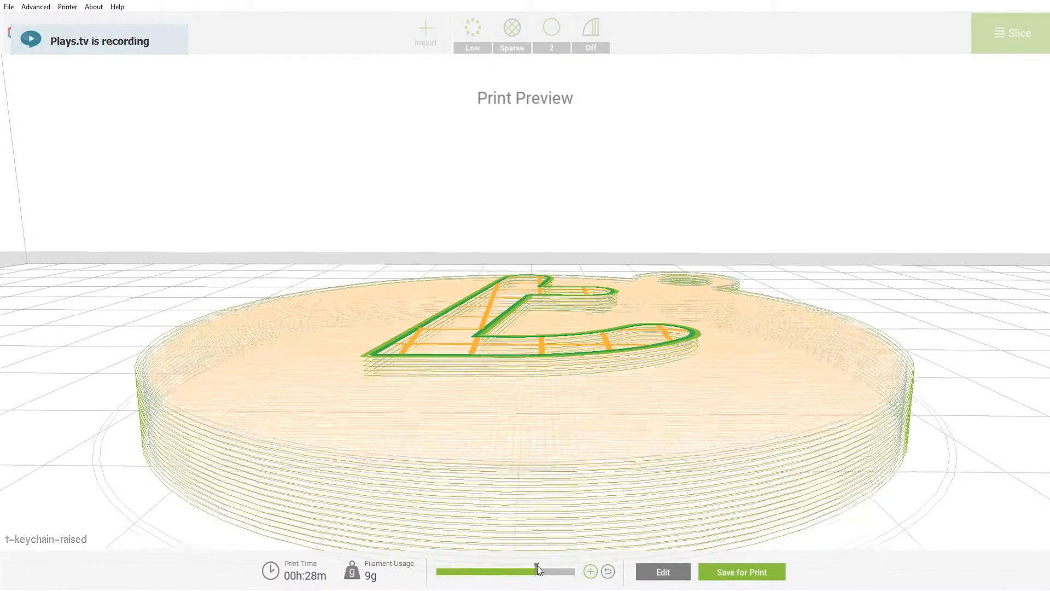
{"action": "left_click_drag", "start_coordinate": [539, 572], "coordinate": [513, 571]}
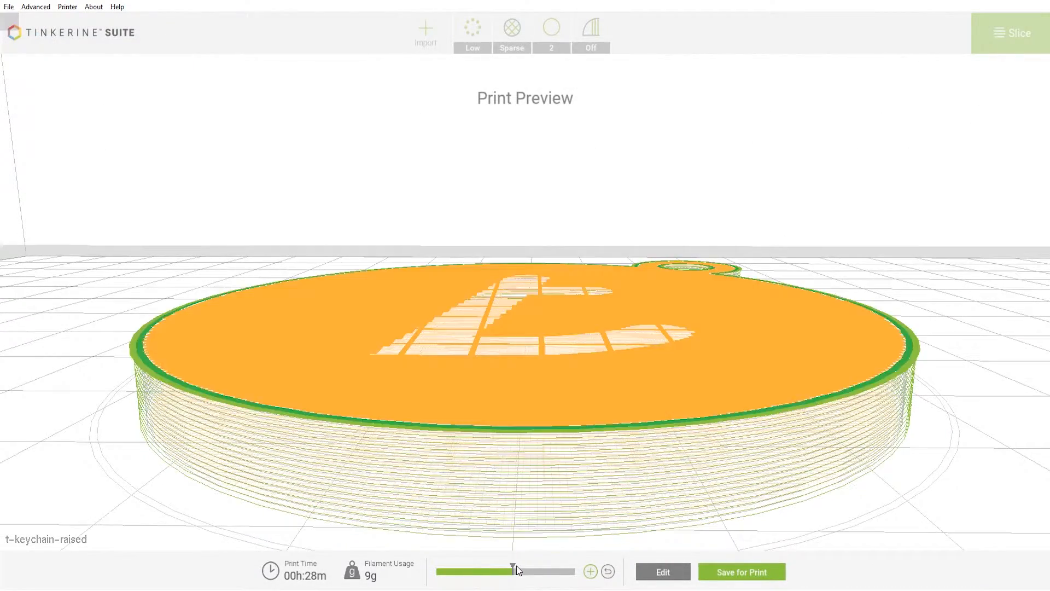
{"action": "left_click_drag", "start_coordinate": [512, 570], "coordinate": [522, 570]}
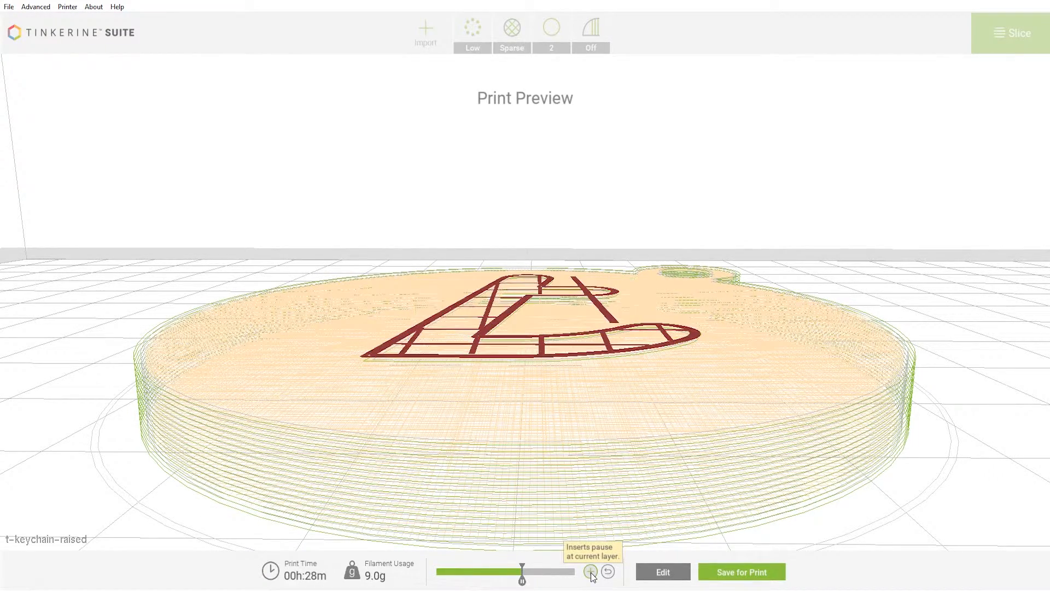
{"action": "left_click_drag", "start_coordinate": [522, 571], "coordinate": [540, 571]}
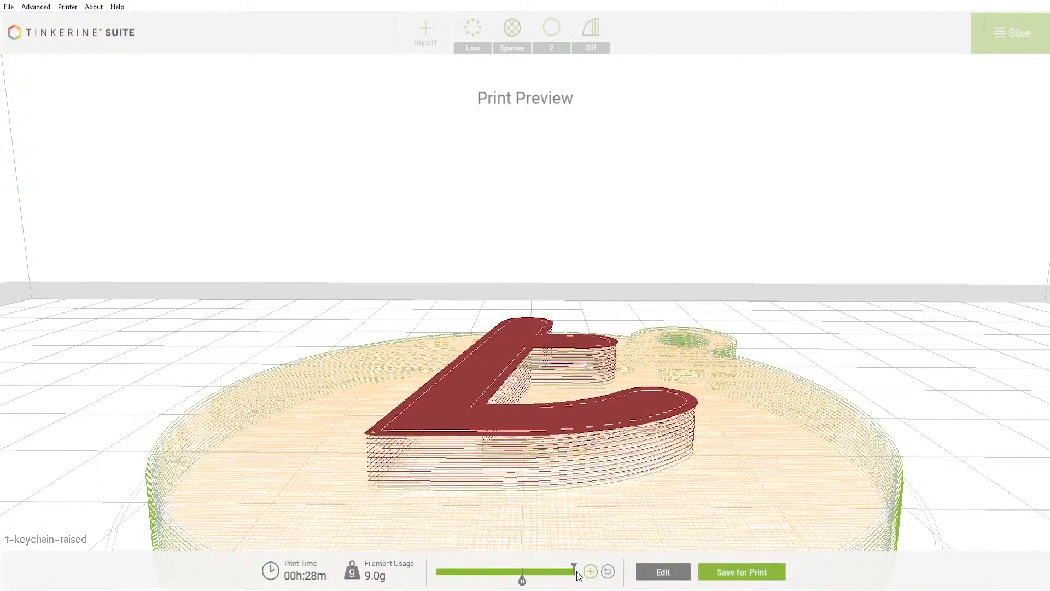
{"action": "left_click", "coordinate": [740, 571]}
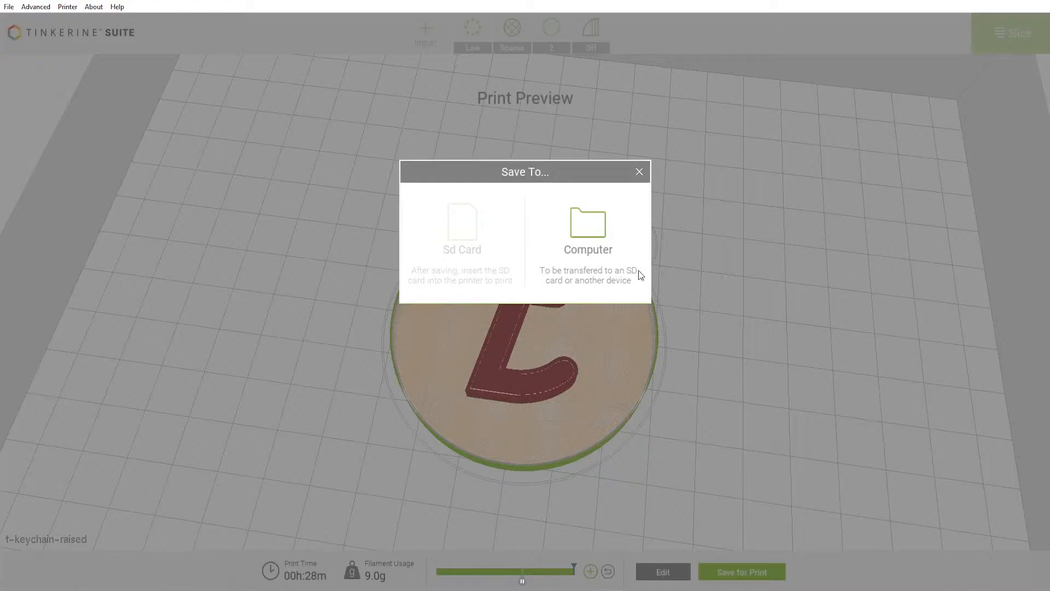
{"action": "left_click", "coordinate": [586, 228]}
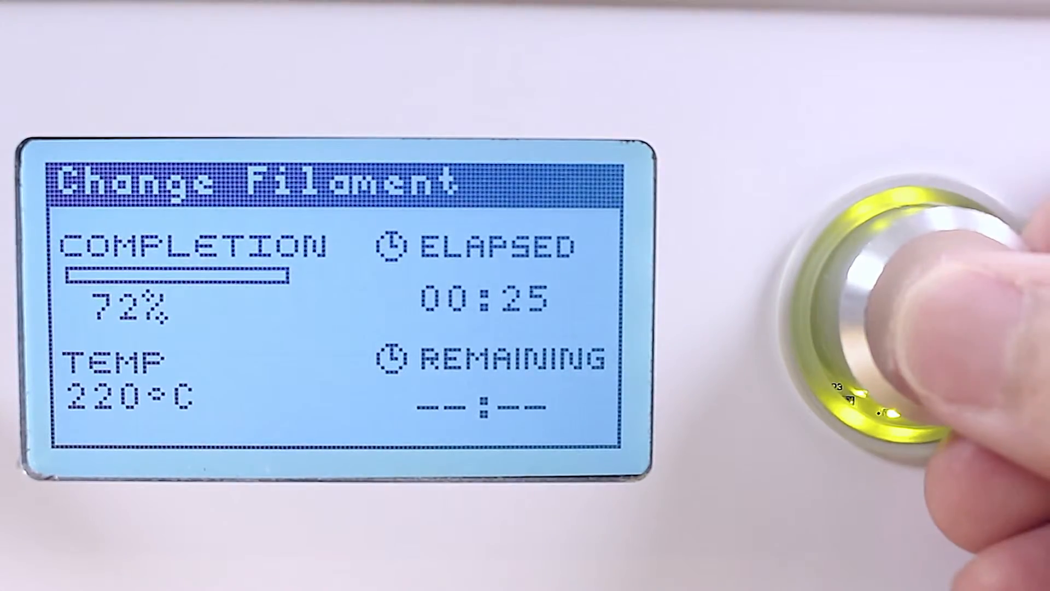
- Open the Ditto Pro tune menu, showing Resume, during the filament-change pause
{"action": "left_click", "coordinate": [878, 301]}
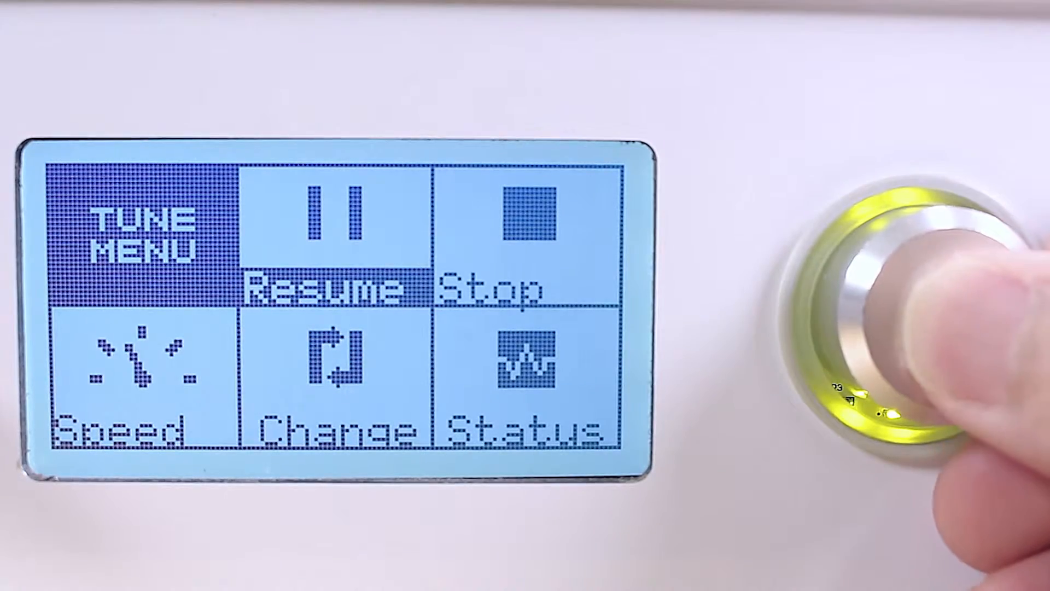